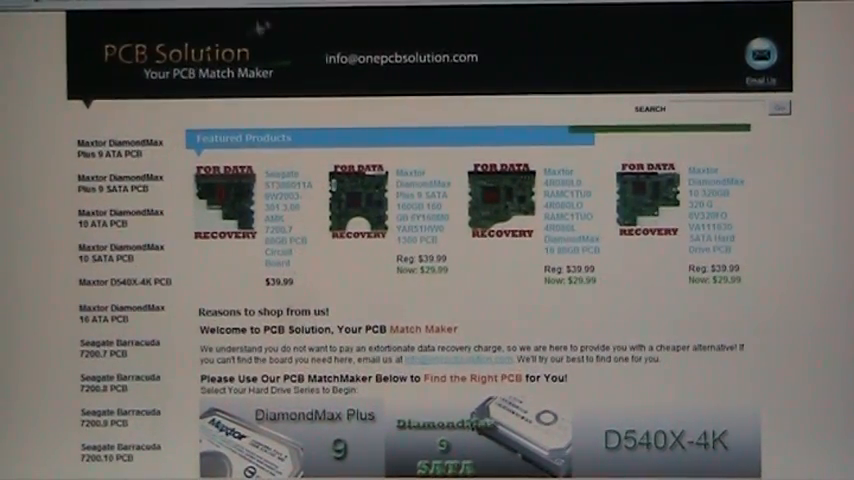
# Submit the DiamondMax Plus 9 guide with the drive's code and model to confirm a matching PCB.
pyautogui.scroll(-3)
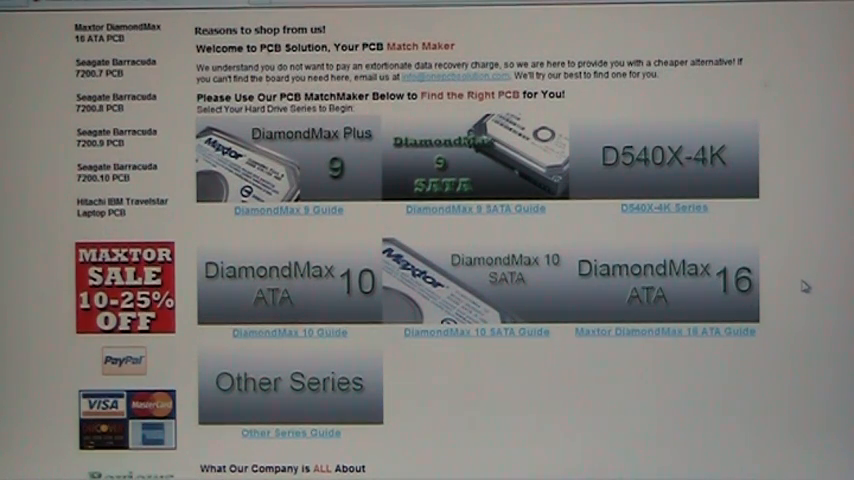
pyautogui.moveTo(608, 240)
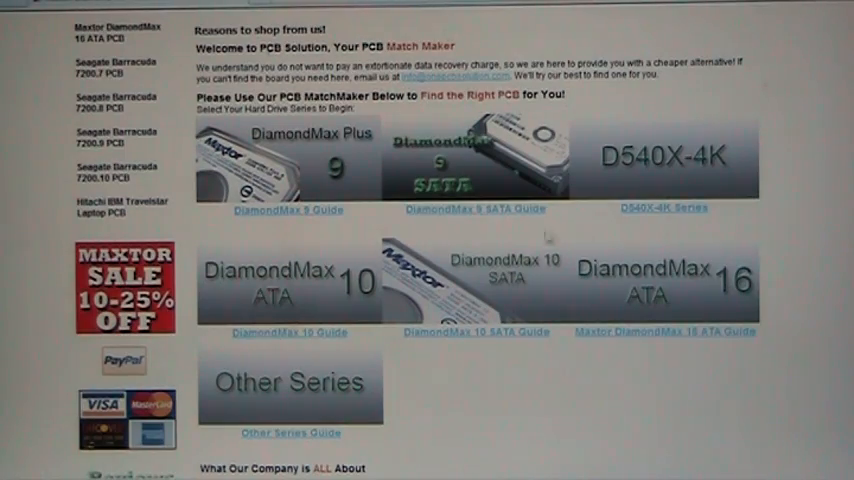
pyautogui.moveTo(312, 160)
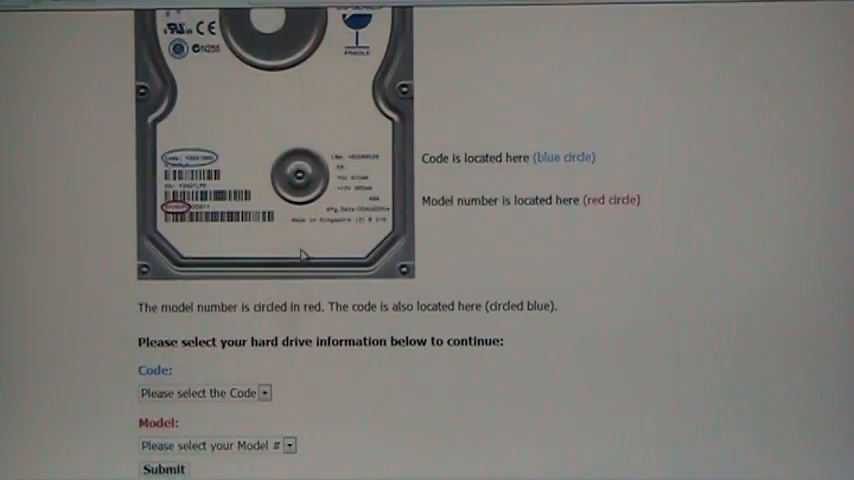
pyautogui.scroll(-3)
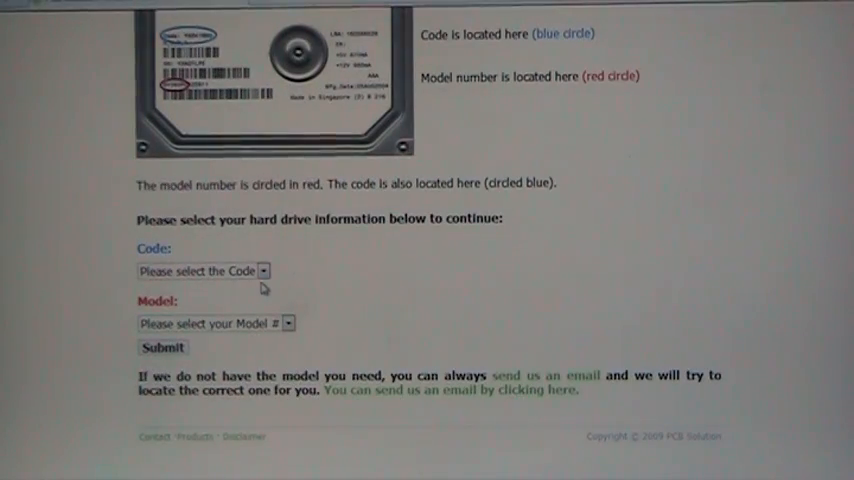
pyautogui.click(200, 270)
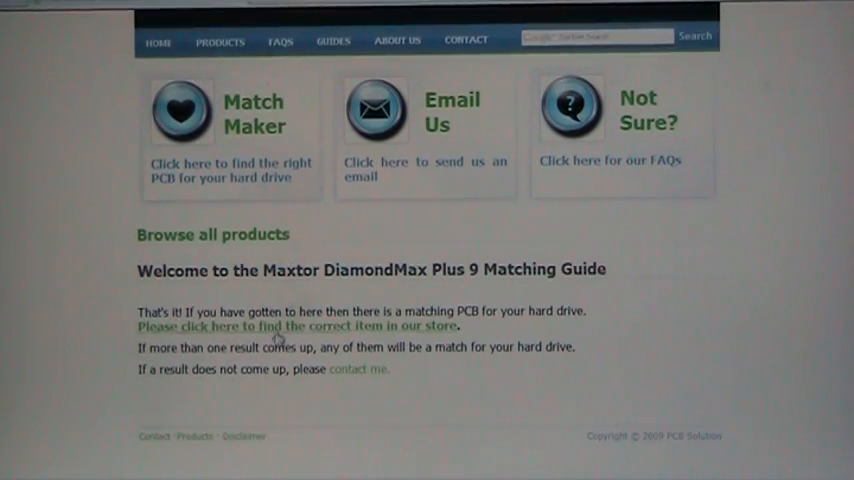
# Go to the store result and view the Maxtor DiamondMax Plus 9 200GB (6Y200P0) PCB details.
pyautogui.click(296, 326)
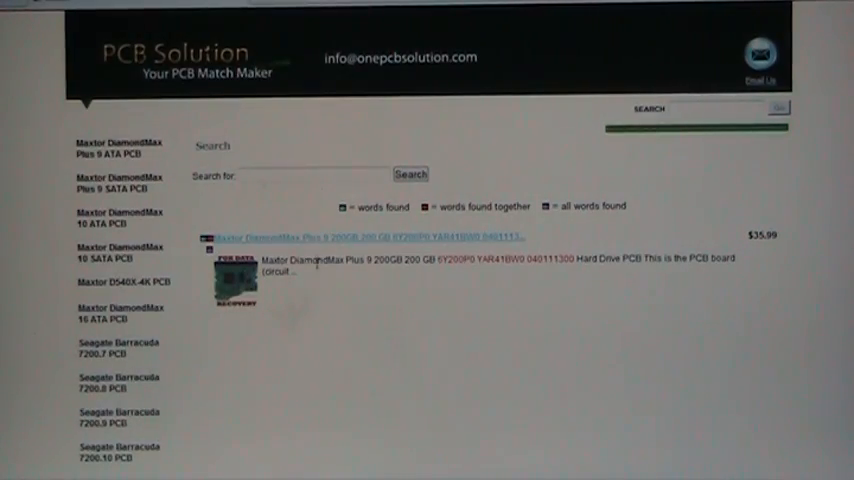
pyautogui.click(368, 236)
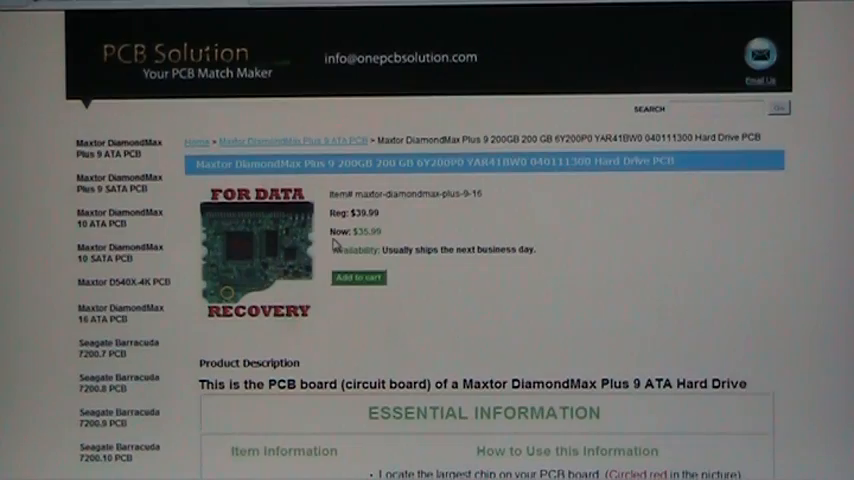
pyautogui.scroll(-3)
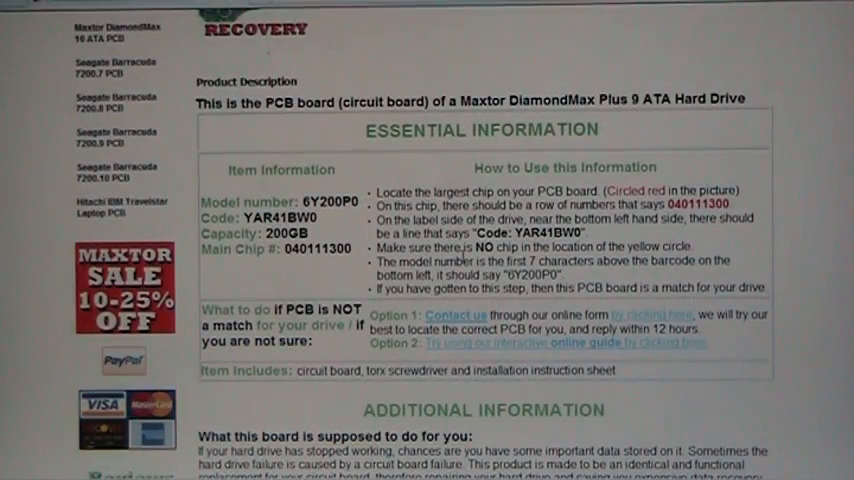